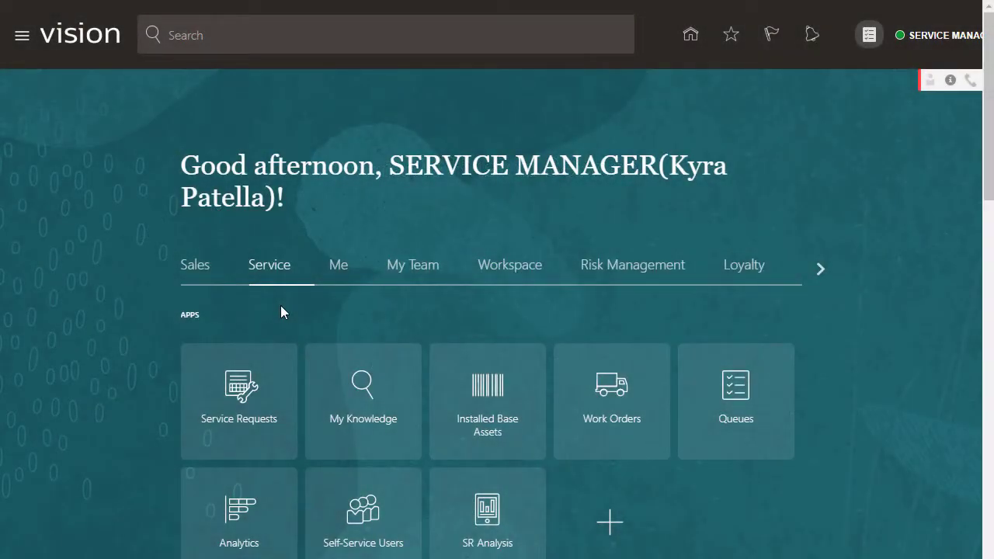
pyautogui.moveTo(242, 386)
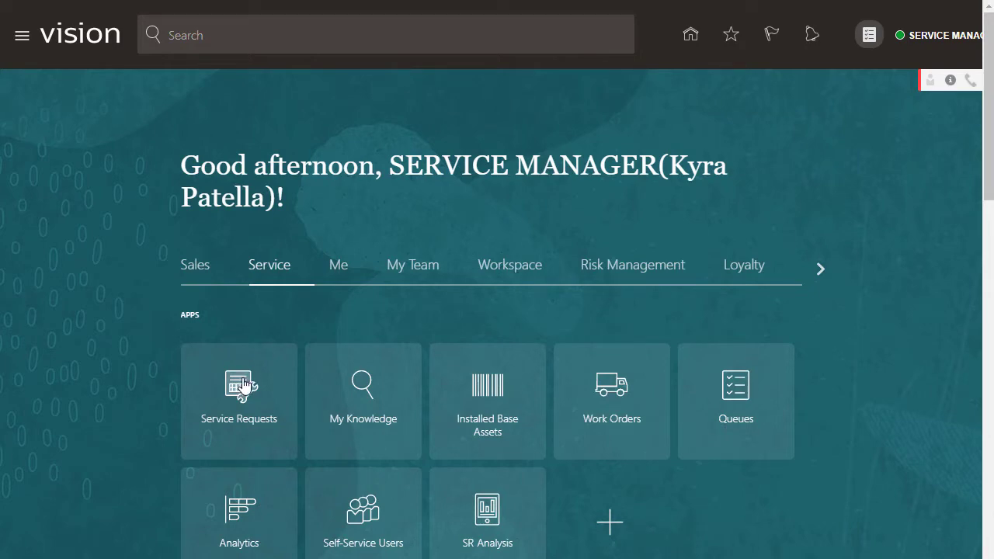
# Step: Open SR158300, see its queue is A Team Critical Queue, and return to the requests list
pyautogui.click(239, 385)
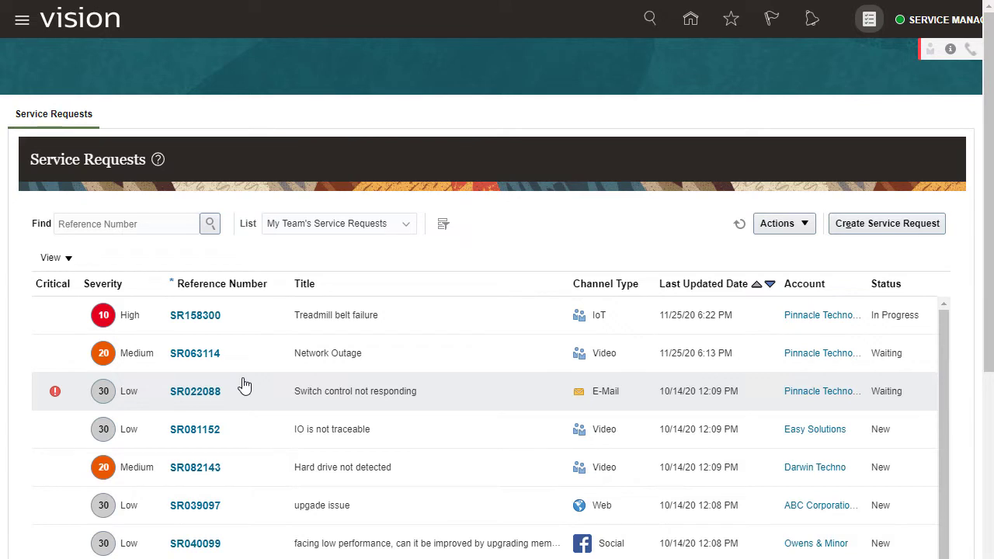
pyautogui.click(196, 314)
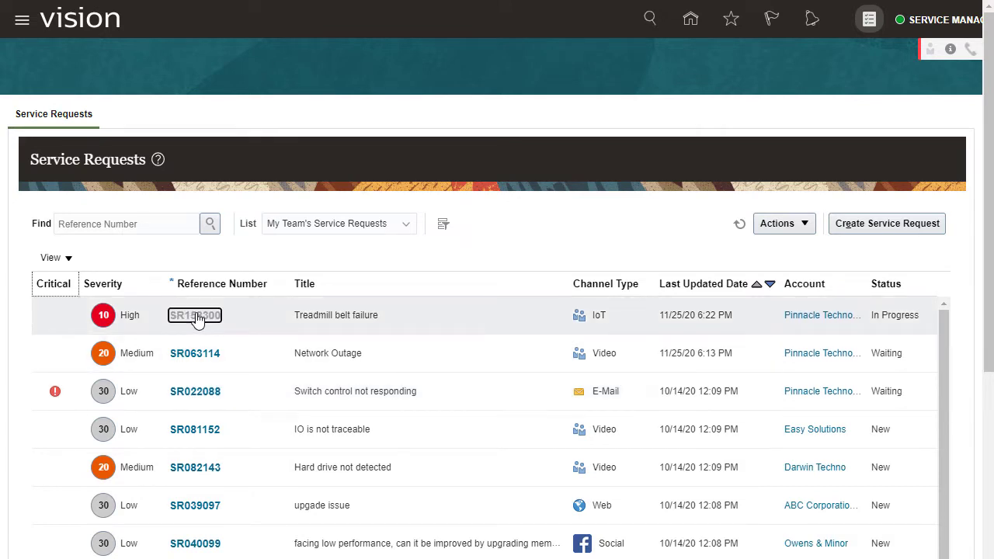
pyautogui.click(195, 314)
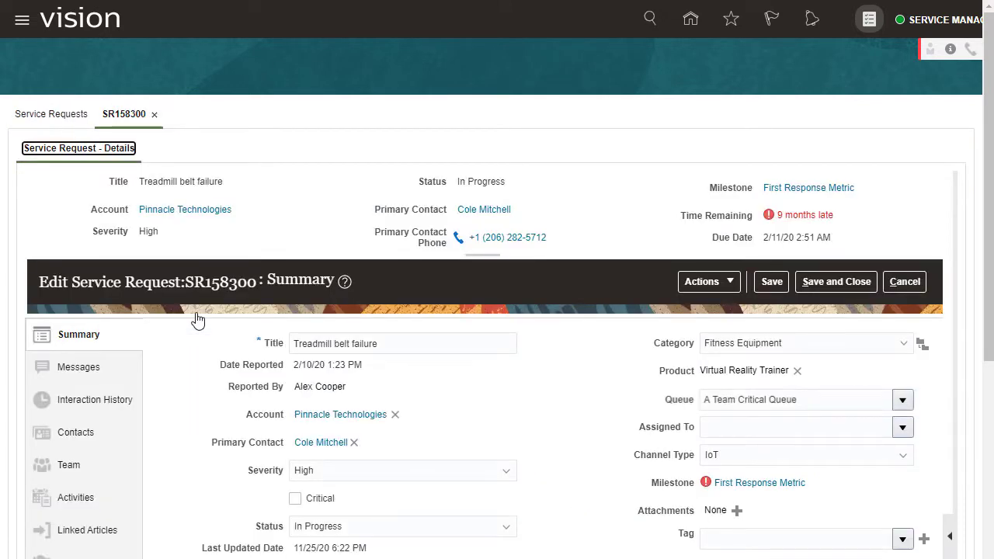
pyautogui.click(808, 399)
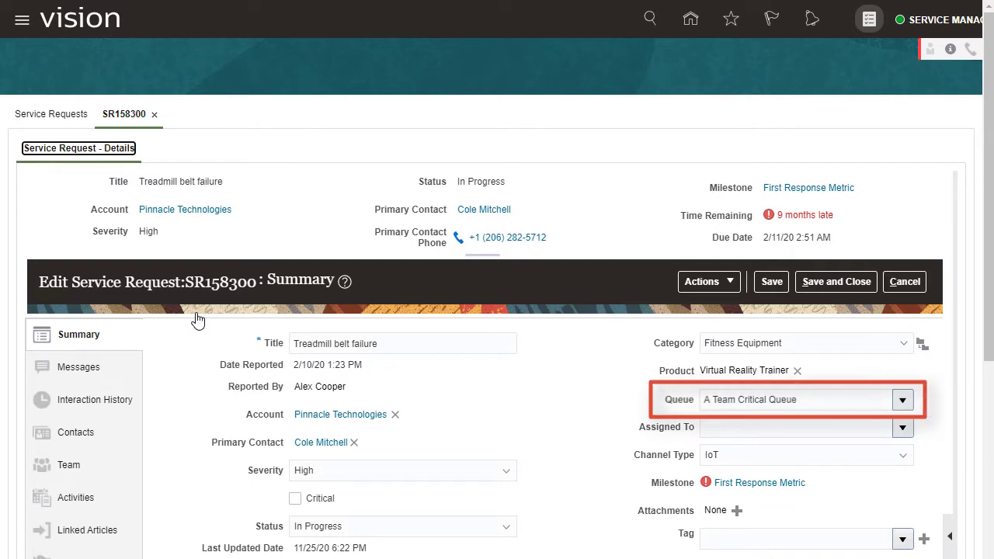
pyautogui.click(50, 115)
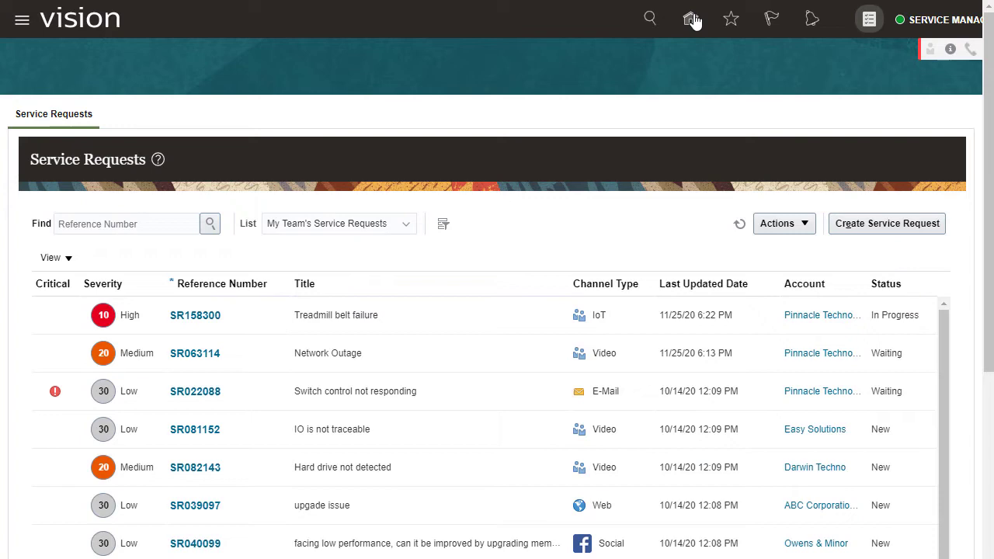
# Step: From Queues, create manual-distribution queue 'B Team P2 Service Requests' with its Priority 2 description and save
pyautogui.click(689, 18)
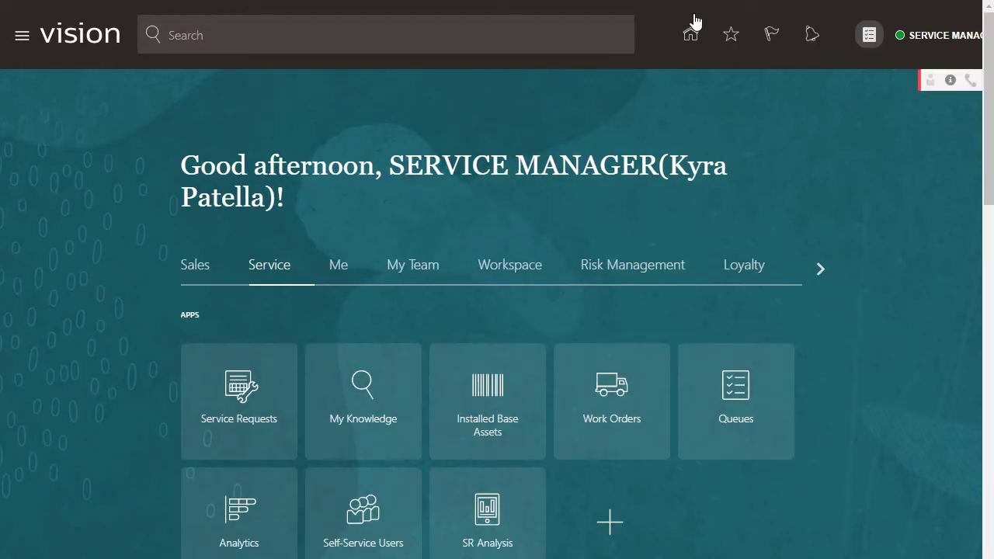
pyautogui.moveTo(737, 401)
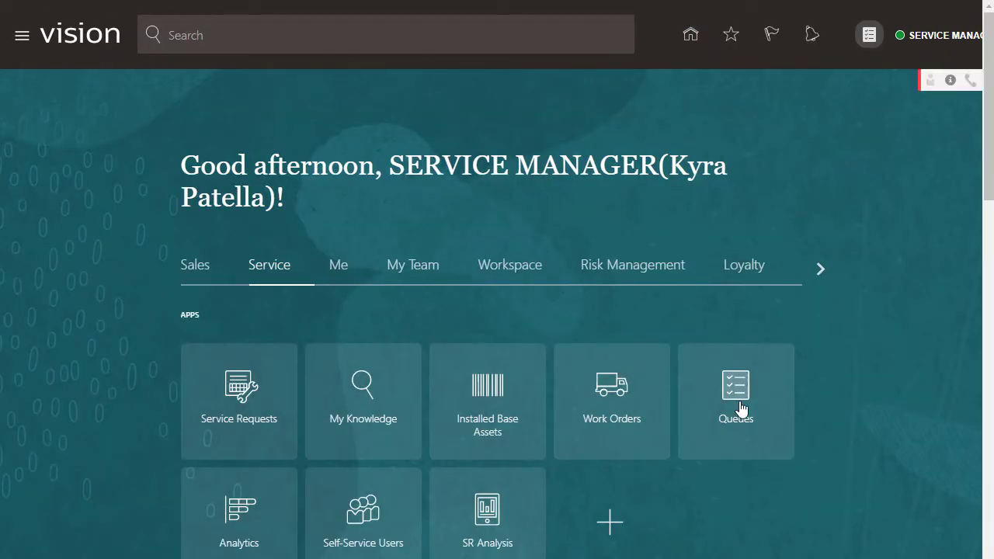
pyautogui.click(737, 401)
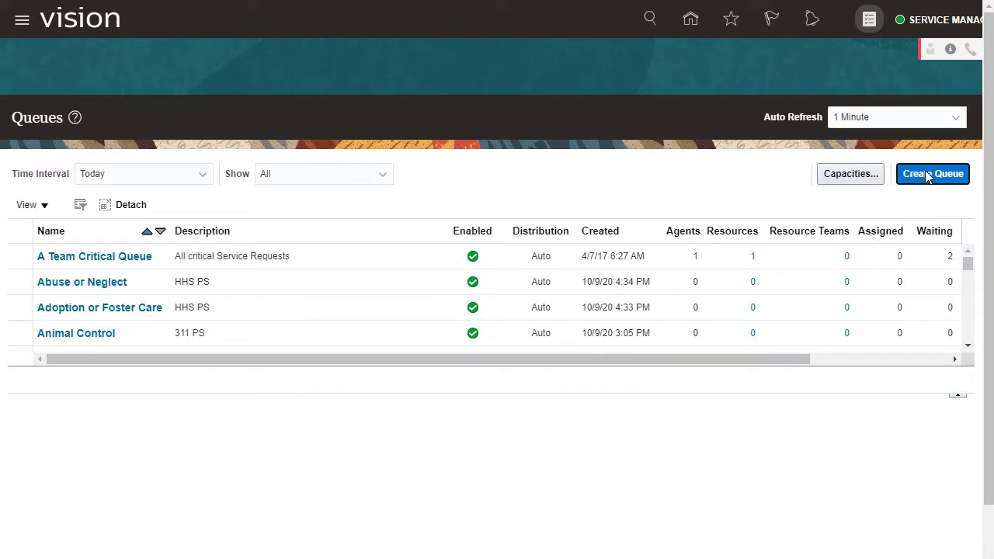
pyautogui.click(932, 174)
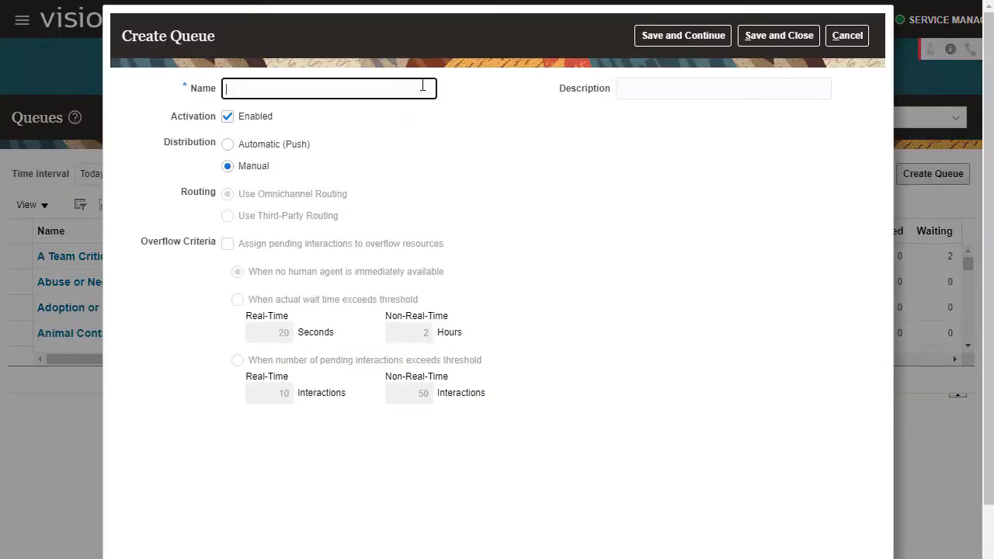
pyautogui.write('B Team P2 Service Requests')
pyautogui.click(724, 88)
pyautogui.write('B Team Priority 2 Se')
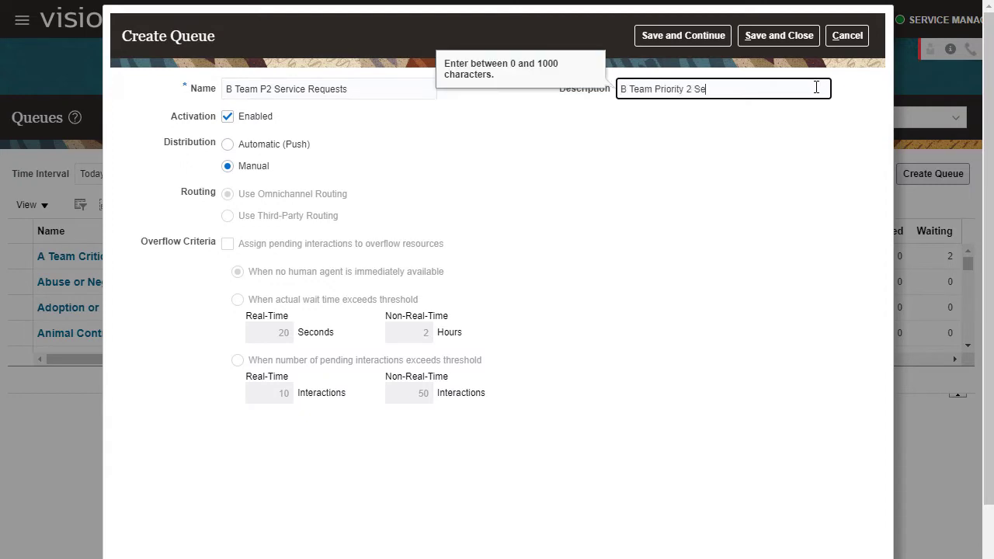
pyautogui.write('rvice Requests')
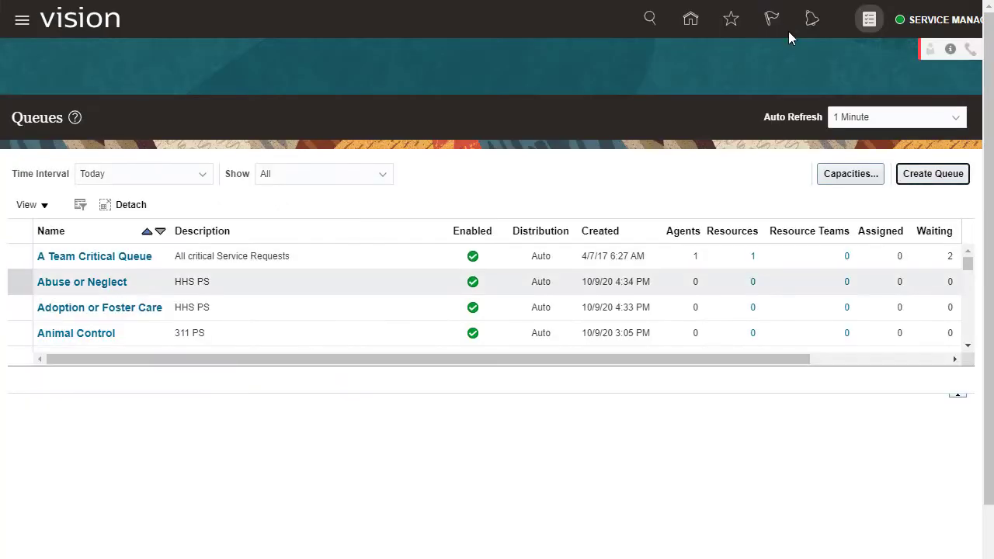
pyautogui.scroll(-3)
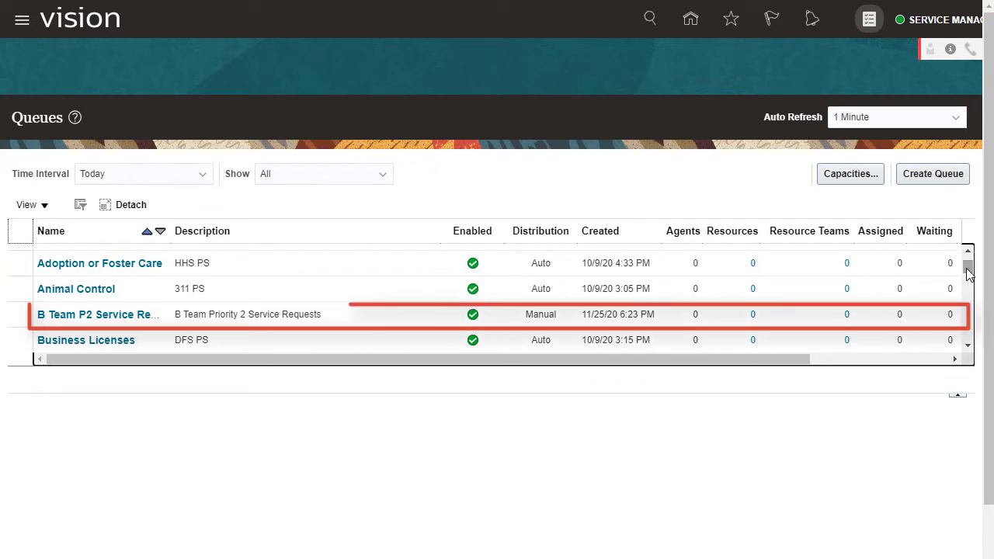
pyautogui.moveTo(97, 314)
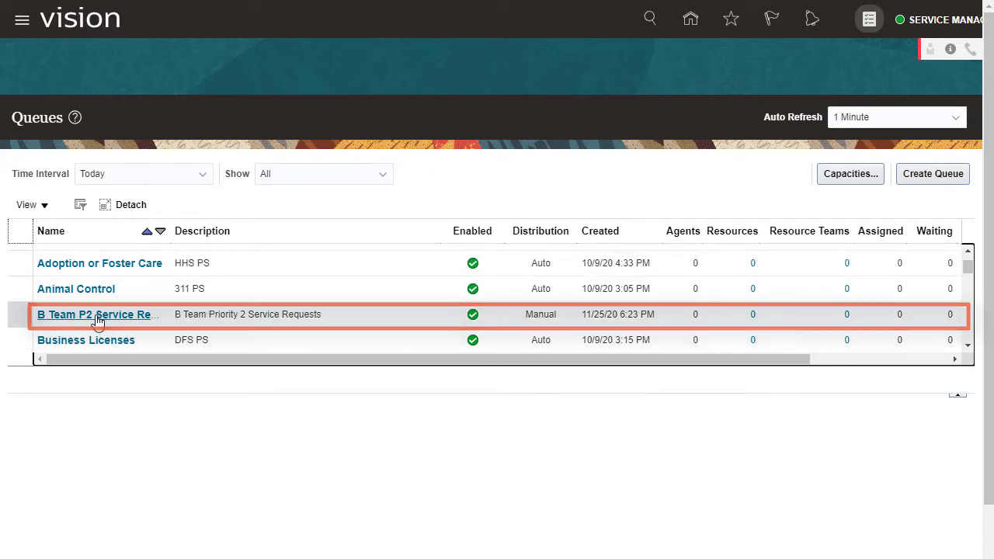
pyautogui.click(97, 314)
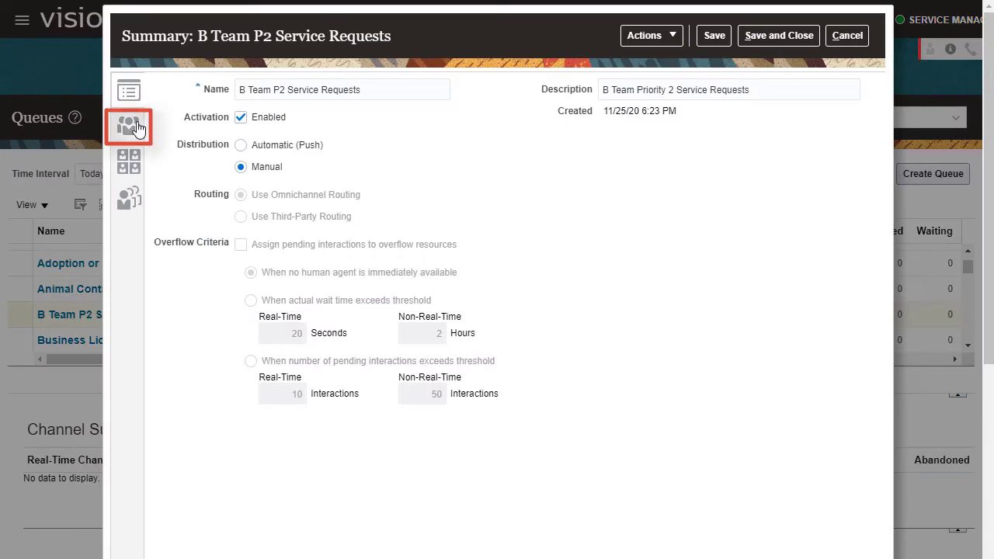
pyautogui.click(129, 128)
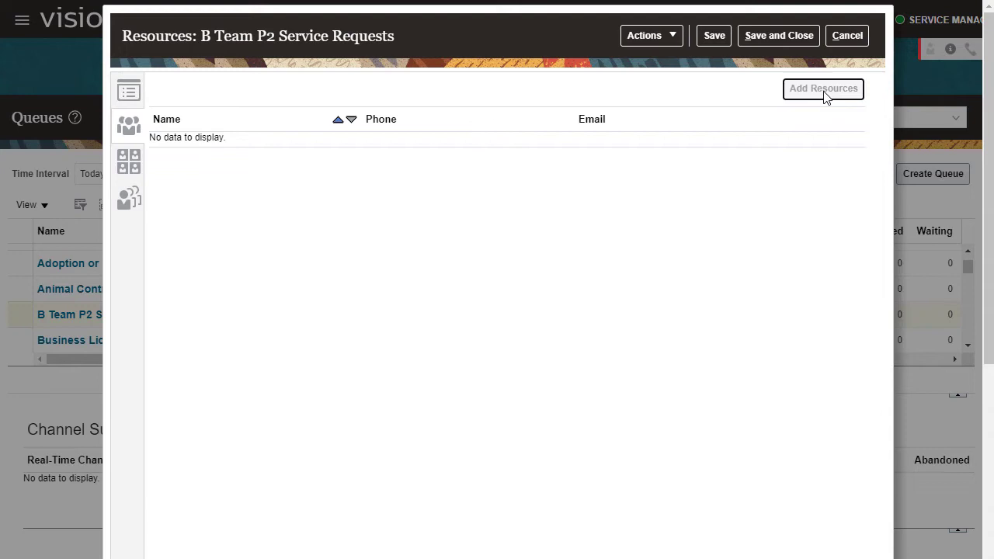
pyautogui.click(824, 87)
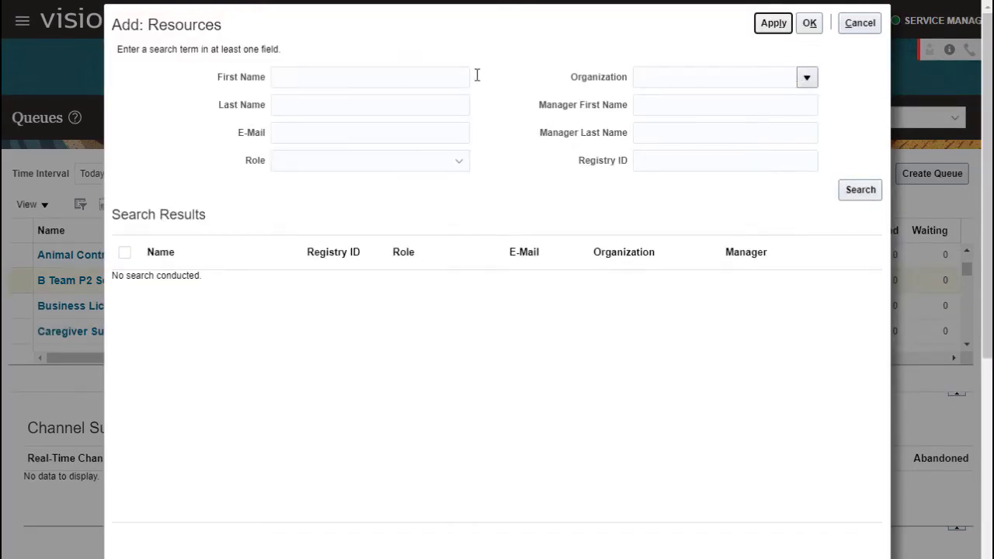
pyautogui.write('Kyra')
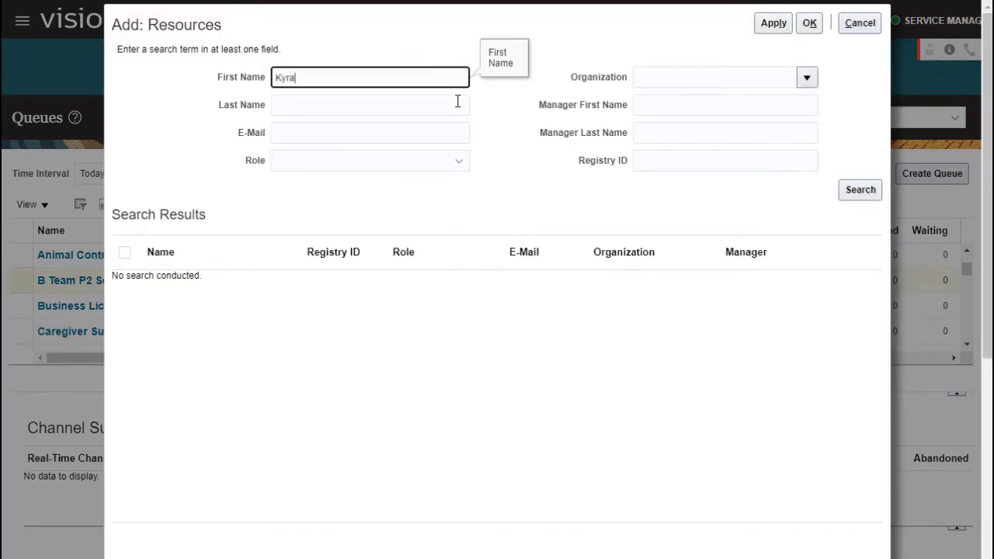
pyautogui.write('Patella')
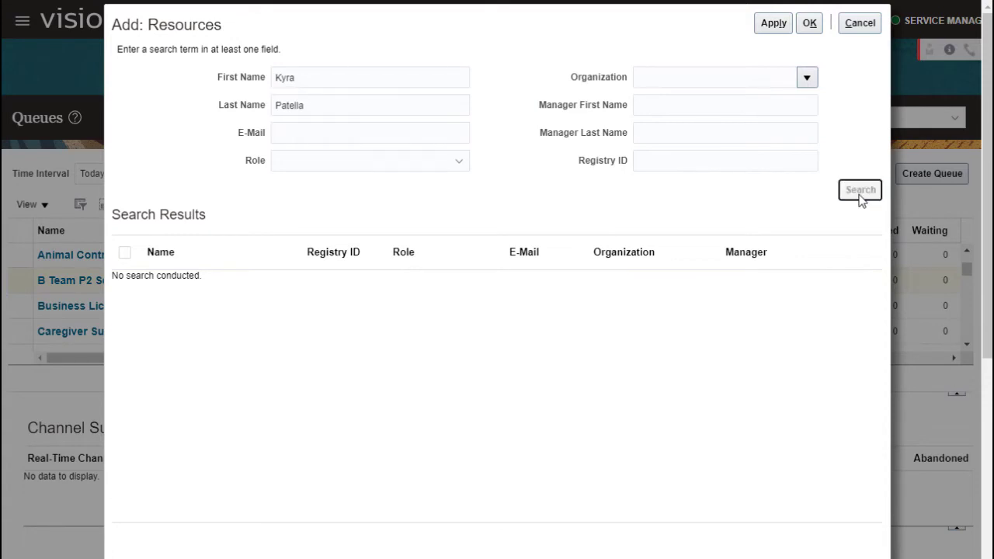
pyautogui.click(861, 189)
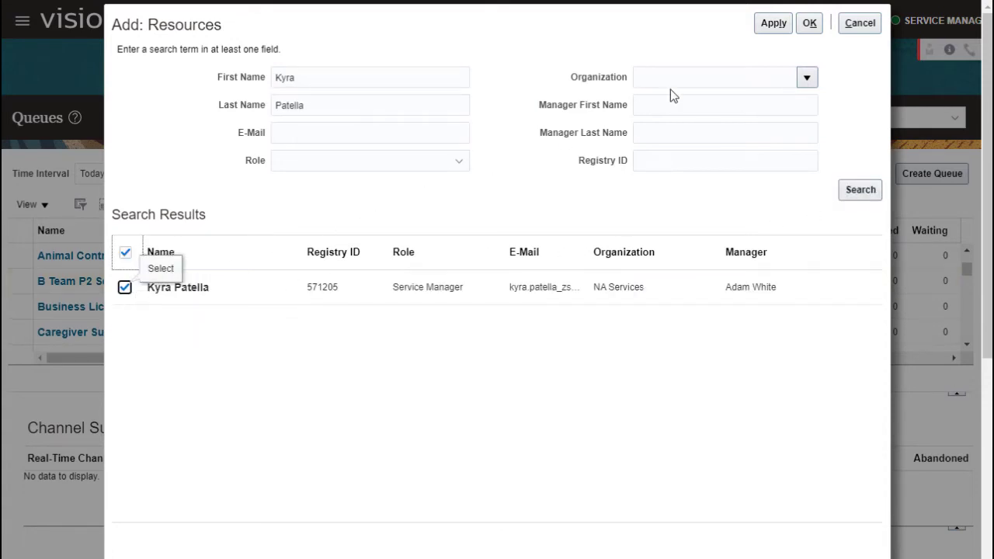
pyautogui.click(809, 24)
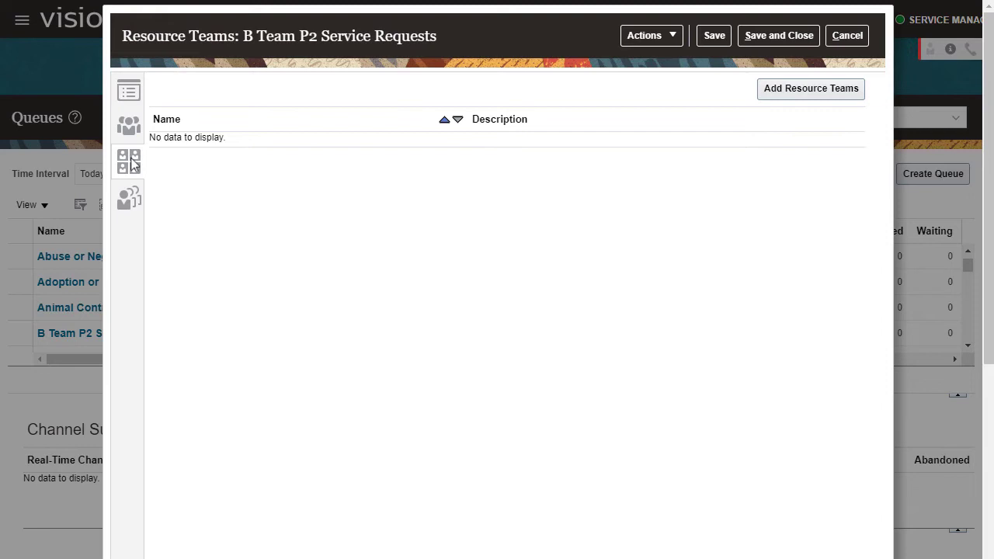
# Step: Search resource teams for 'P2' and add the P2 Resources team to the queue
pyautogui.click(811, 87)
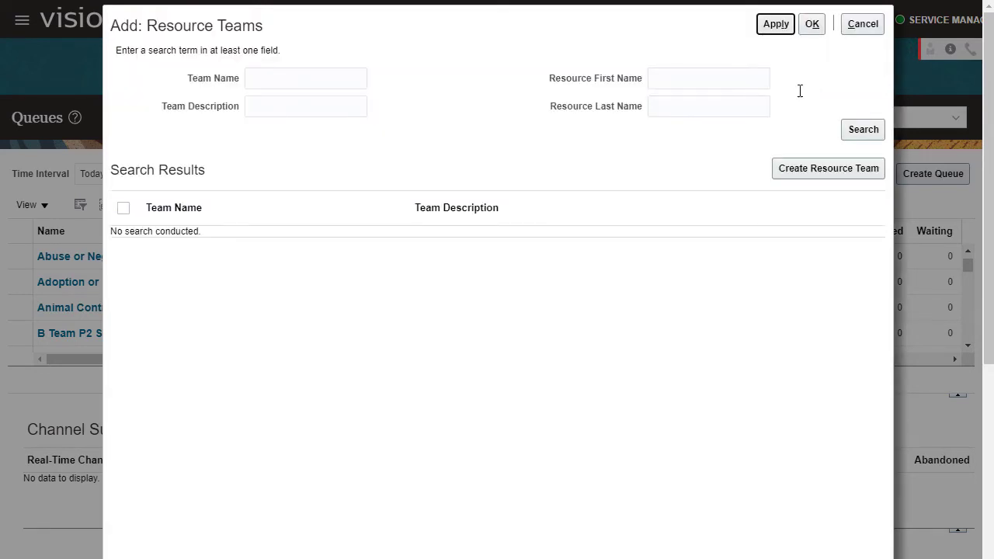
pyautogui.click(305, 77)
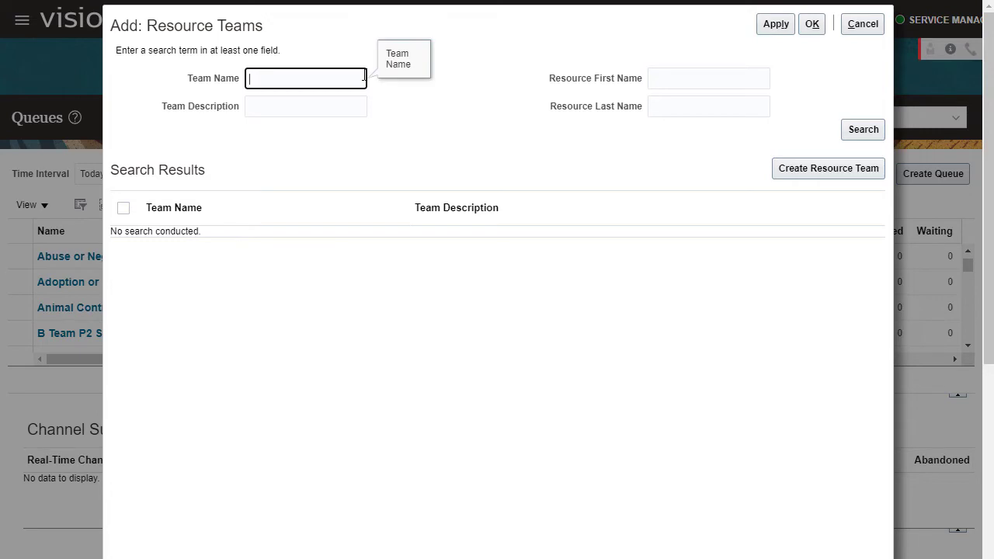
pyautogui.write('P2')
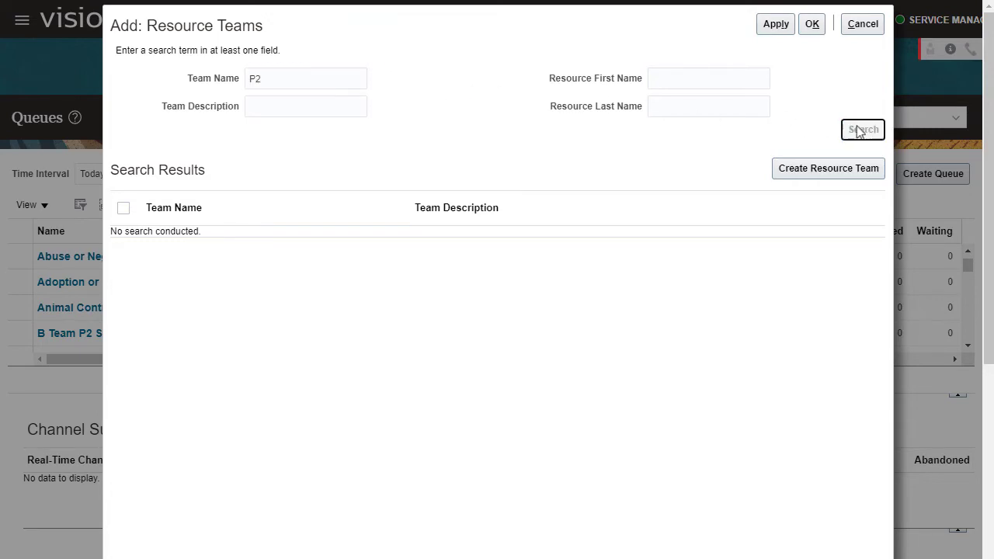
pyautogui.click(862, 129)
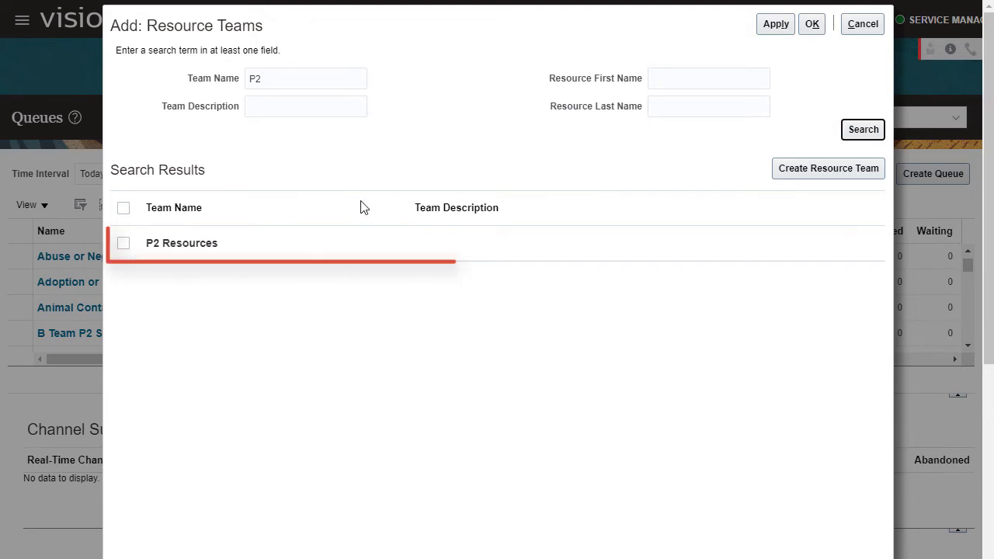
pyautogui.click(124, 242)
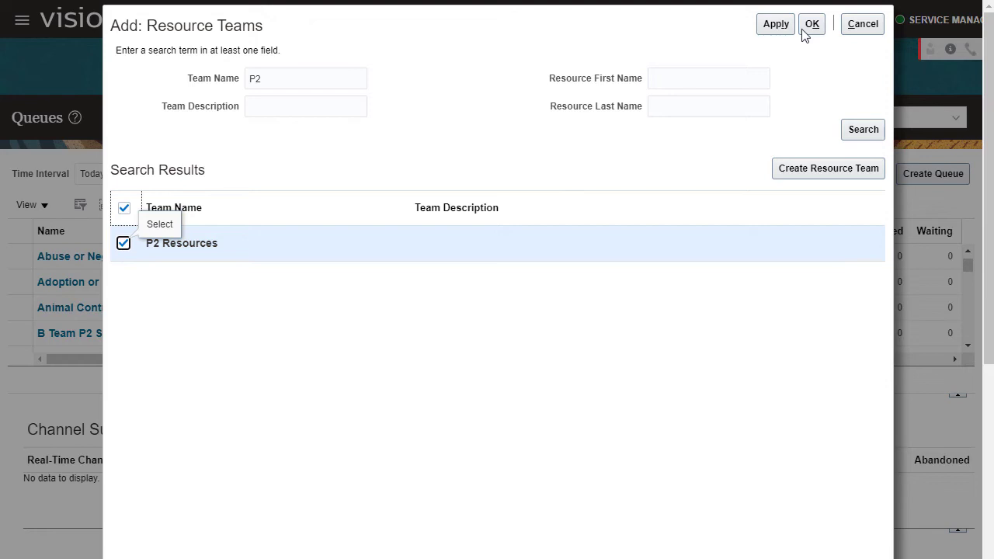
pyautogui.click(812, 24)
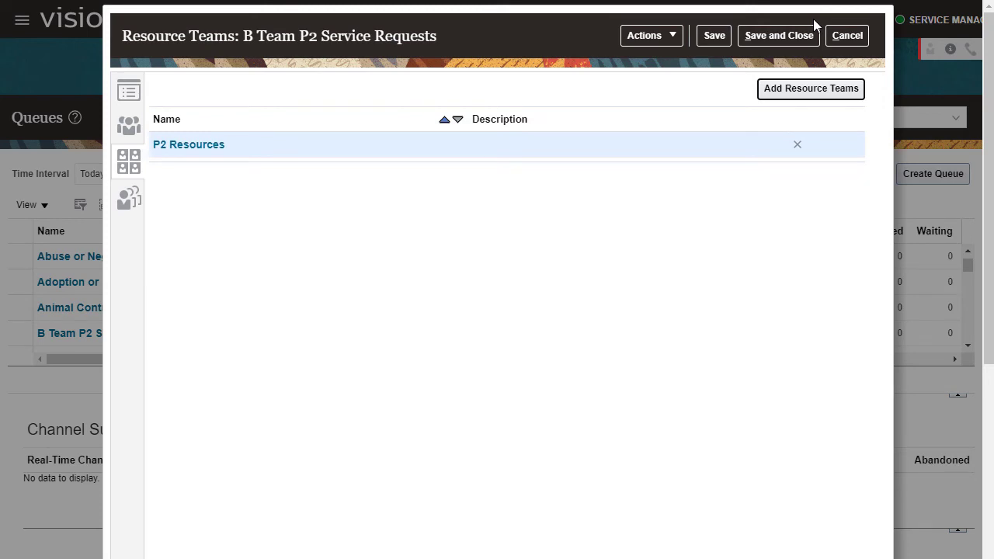
pyautogui.moveTo(205, 147)
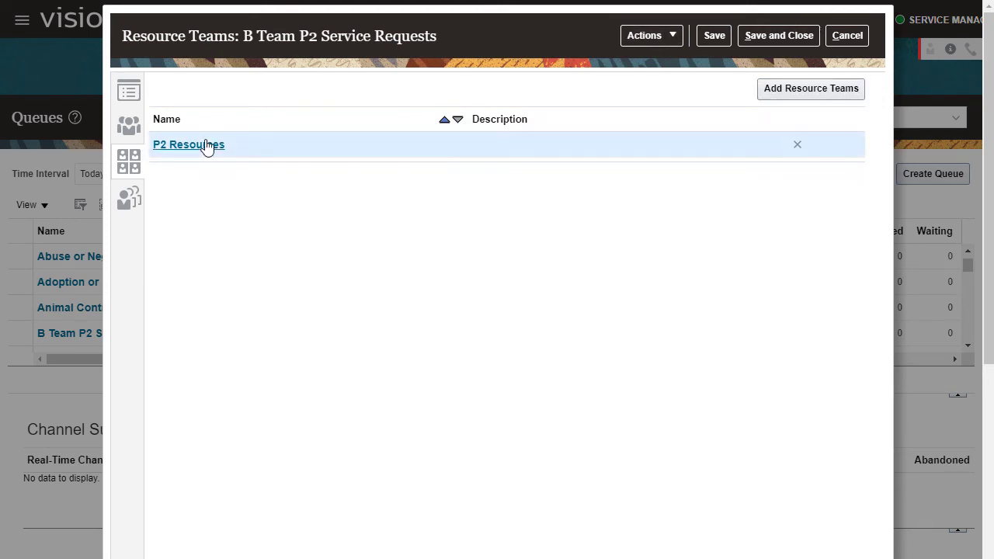
# Step: Review P2 Resources team members, save and close the queue, and go Home
pyautogui.click(188, 144)
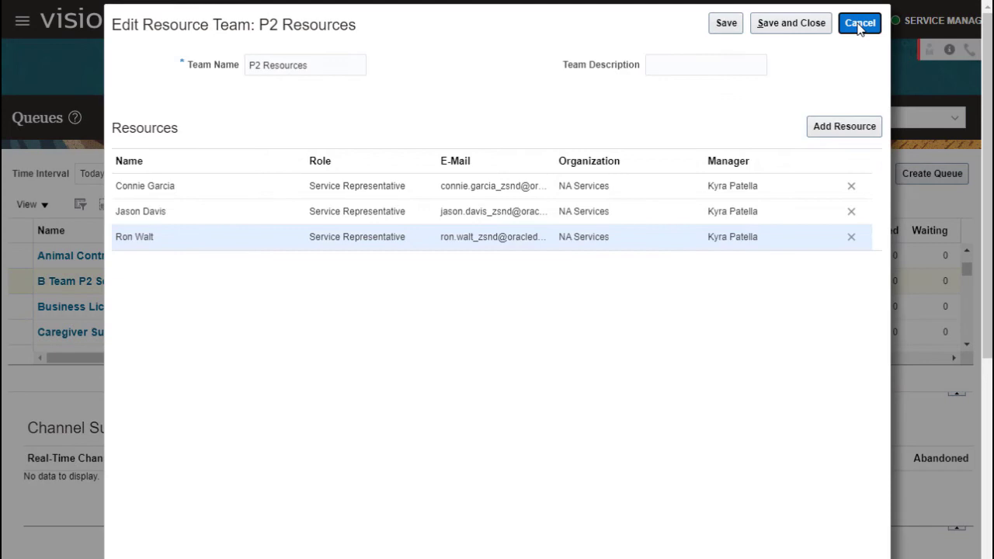
pyautogui.click(859, 23)
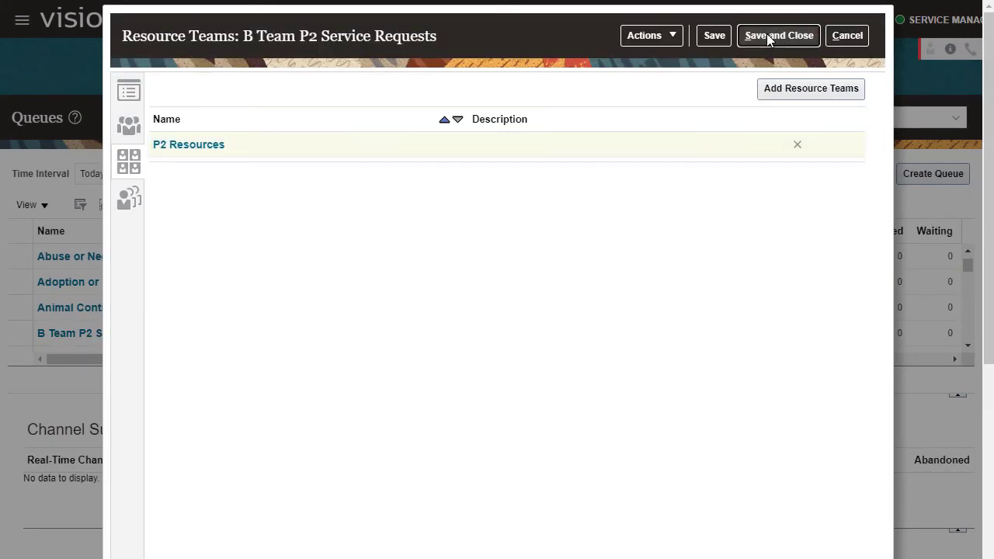
pyautogui.click(777, 36)
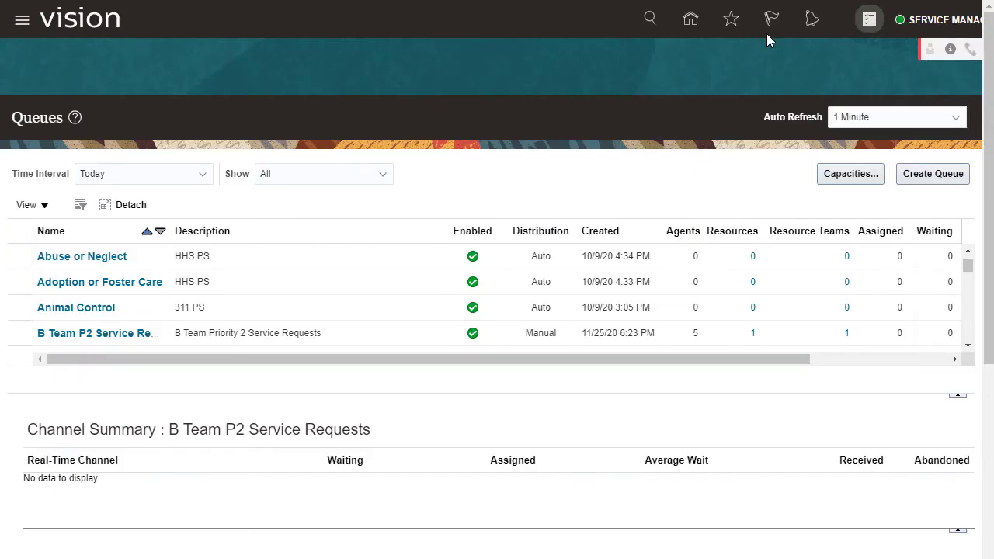
pyautogui.click(690, 18)
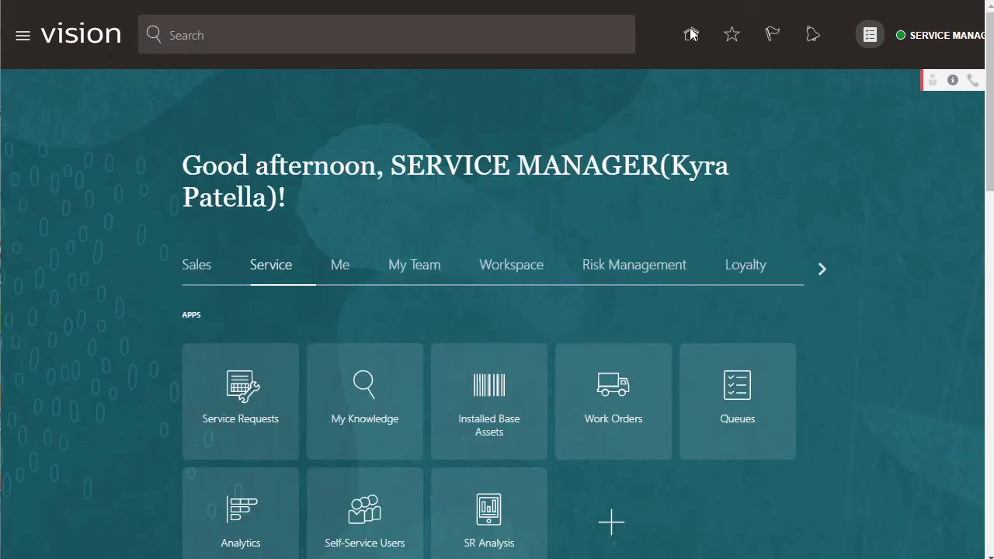
pyautogui.moveTo(239, 386)
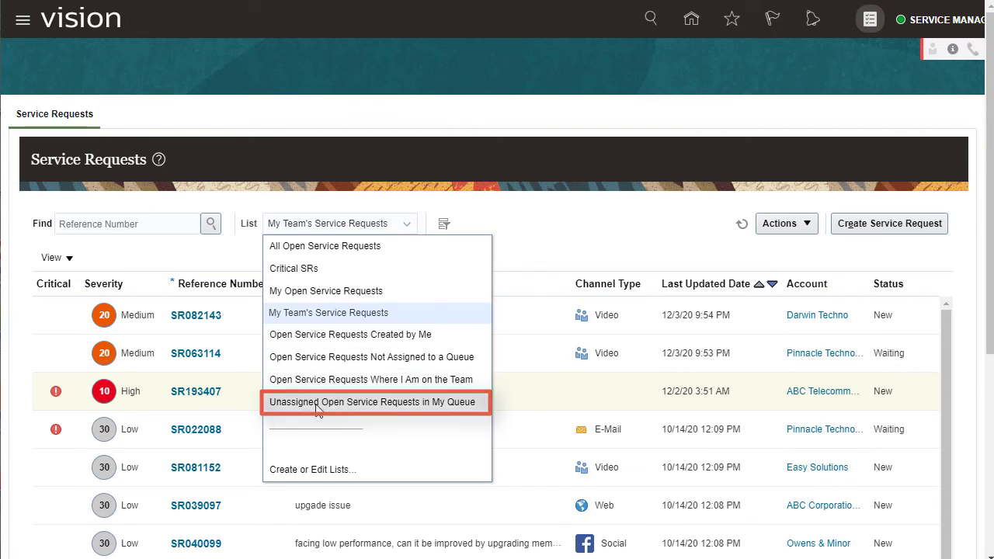
# Step: List unassigned open requests in my queue and open SR082143 to check its queue
pyautogui.click(373, 401)
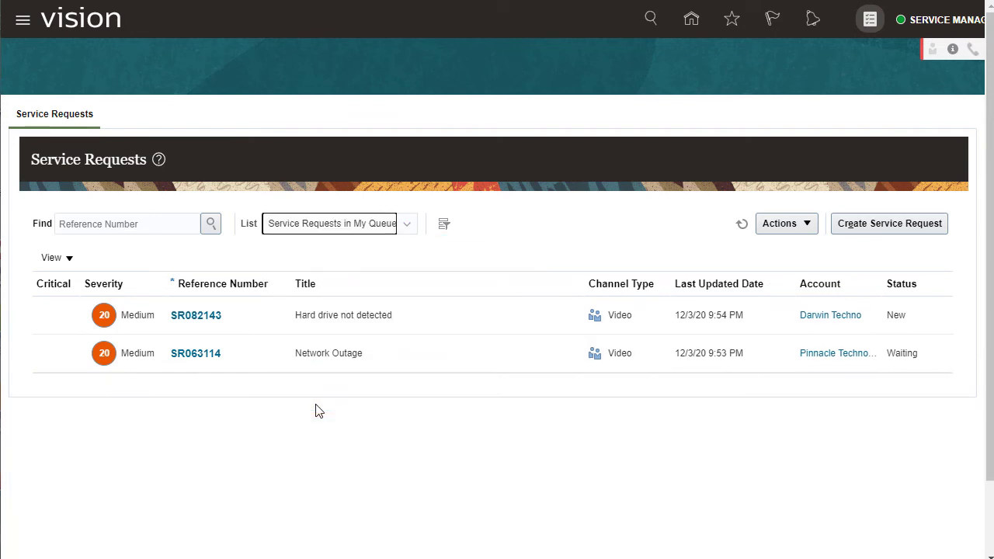
pyautogui.click(339, 224)
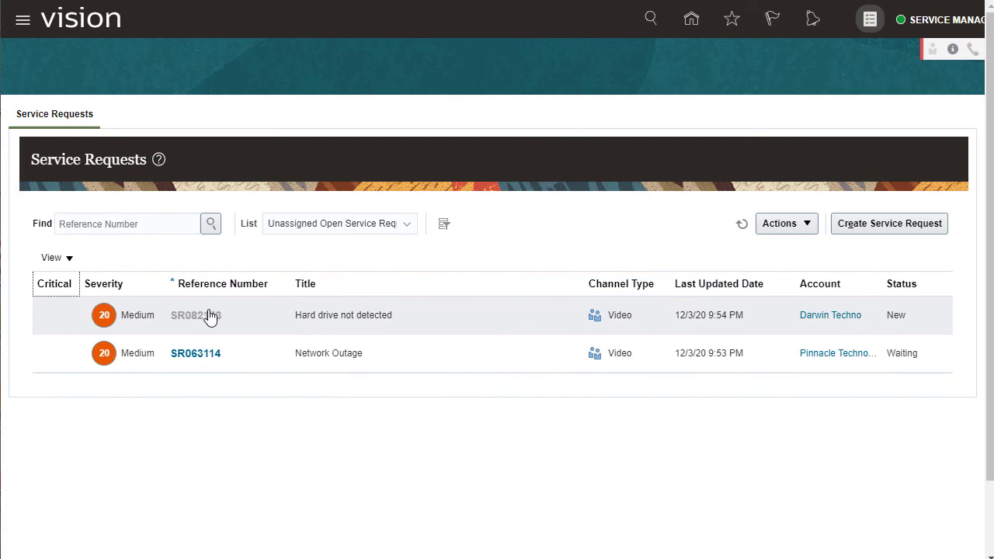
pyautogui.click(195, 314)
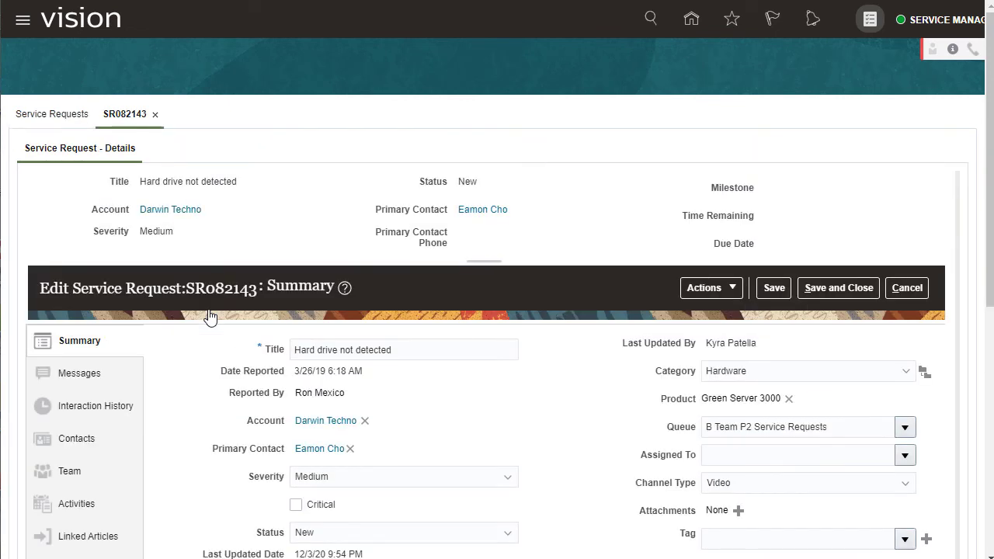